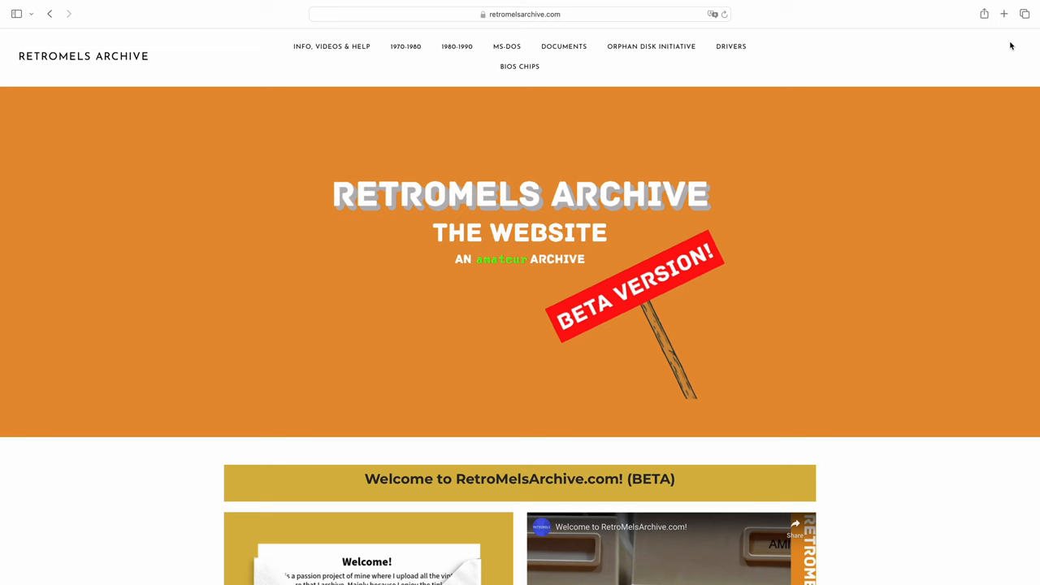
- Show the Tandy 1400HD ROM file page with its notes and download link in view
click(456, 46)
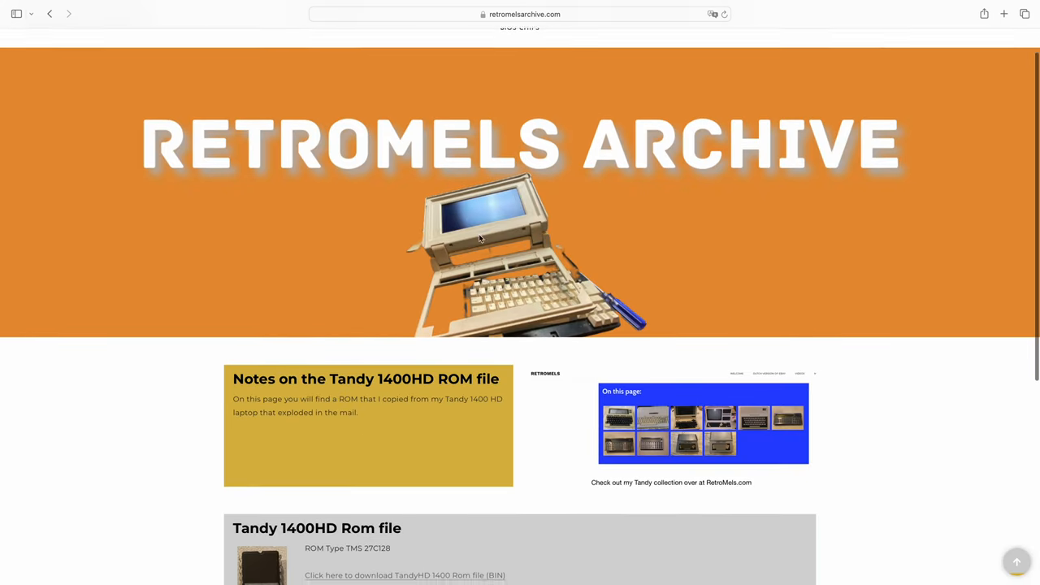
scroll(down, 3)
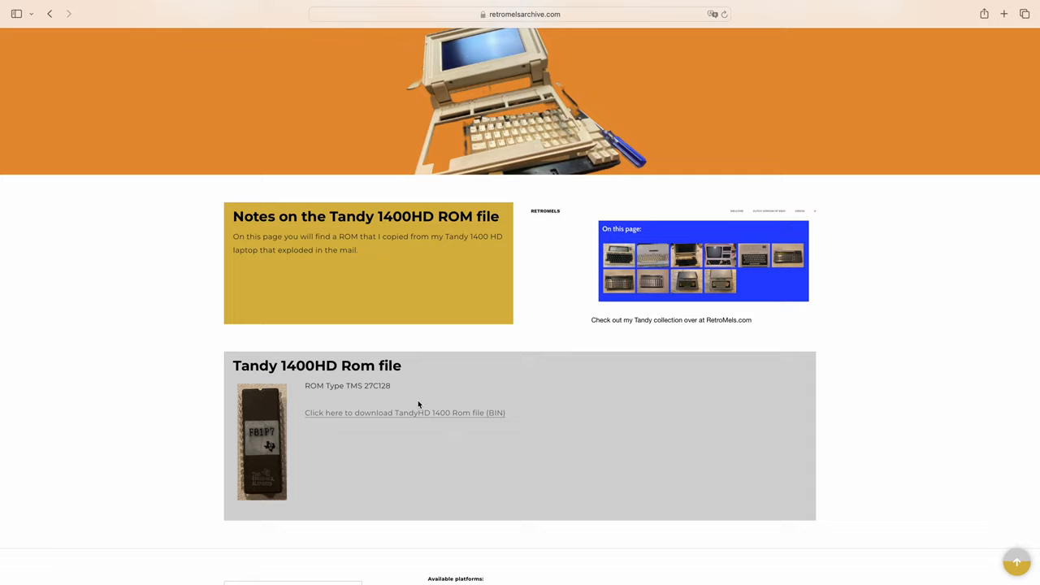